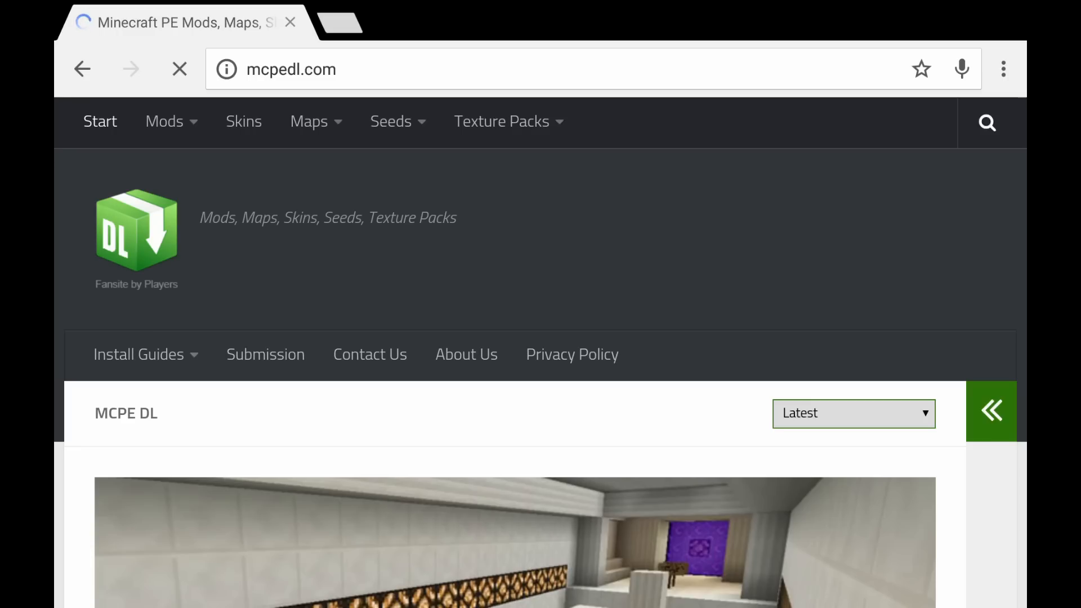
Step: Open the Ant World Add-on post on mcpedl.com and scroll down to its Download link
scroll("down", 3)
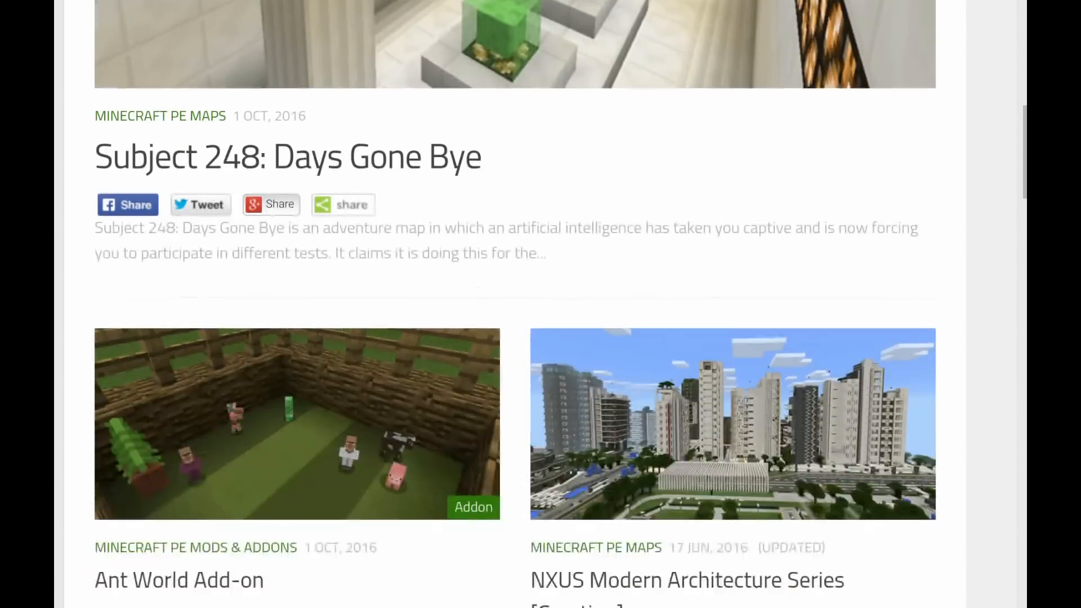
scroll("down", 3)
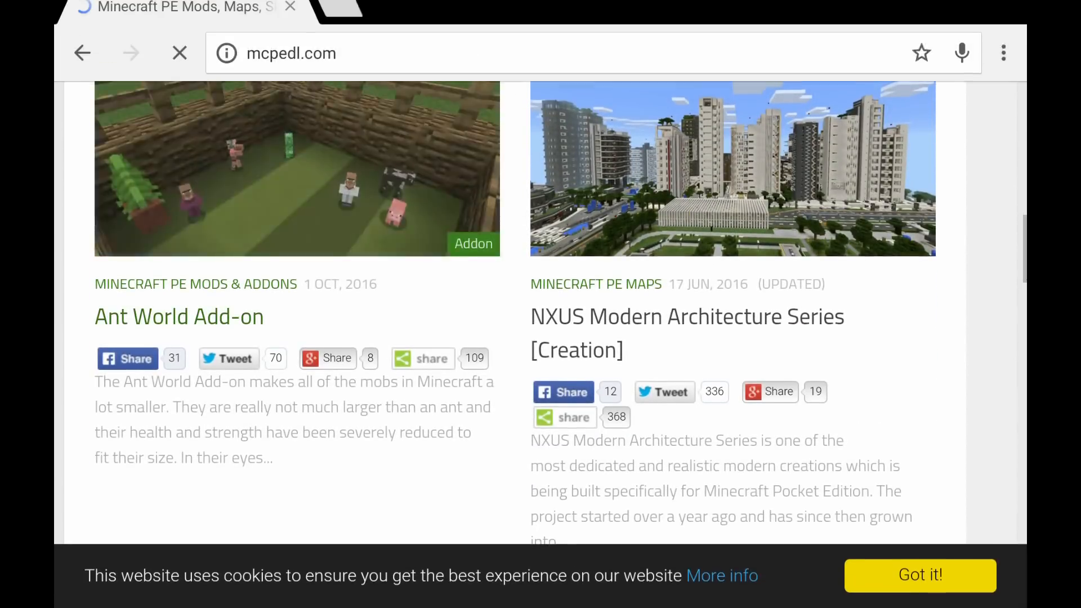
left_click(178, 316)
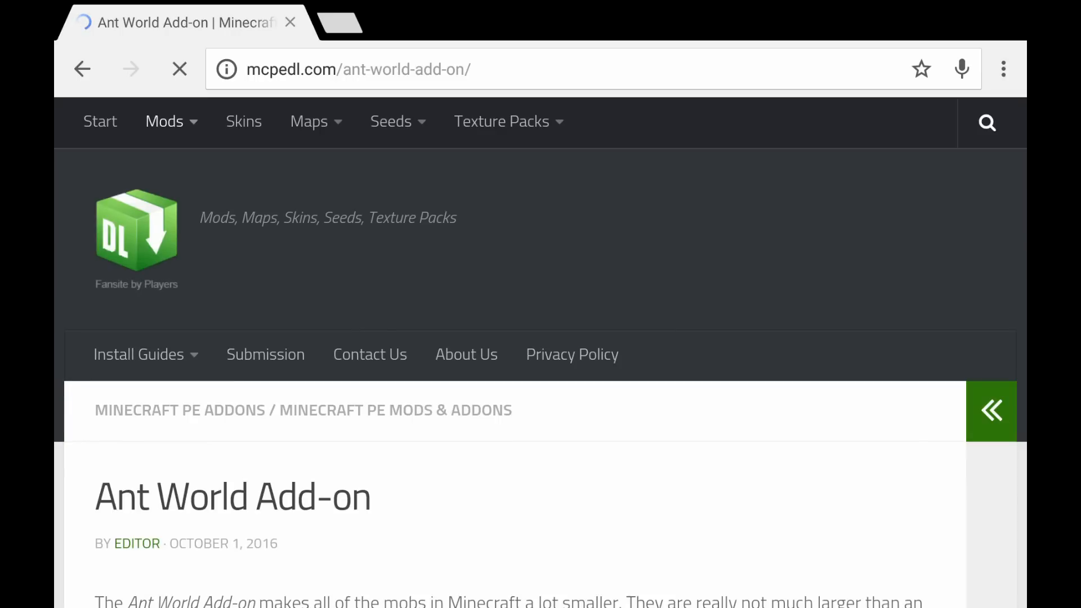
scroll("down", 3)
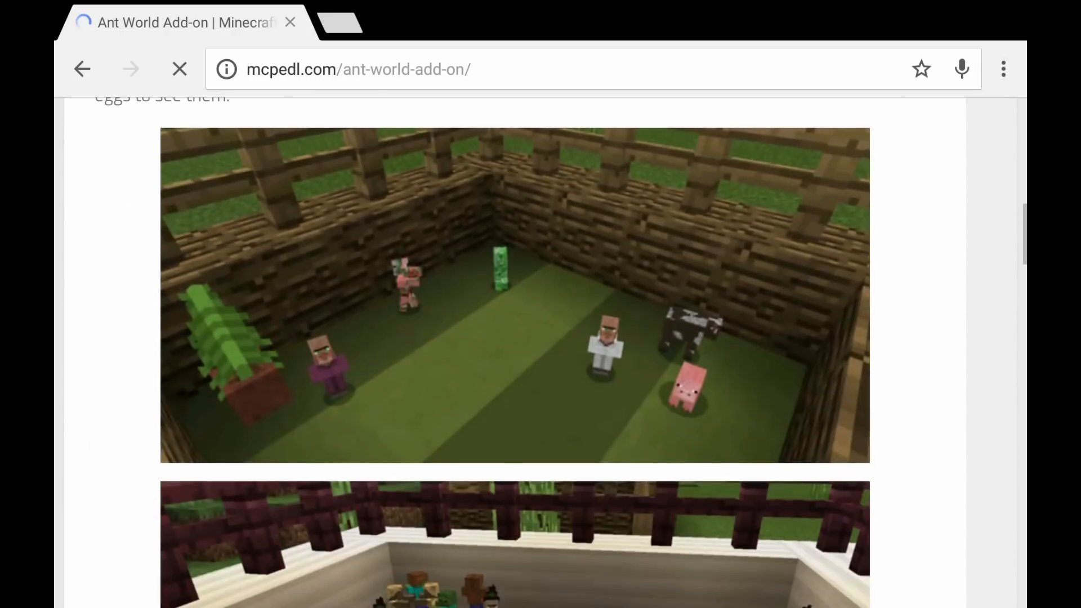
scroll("down", 3)
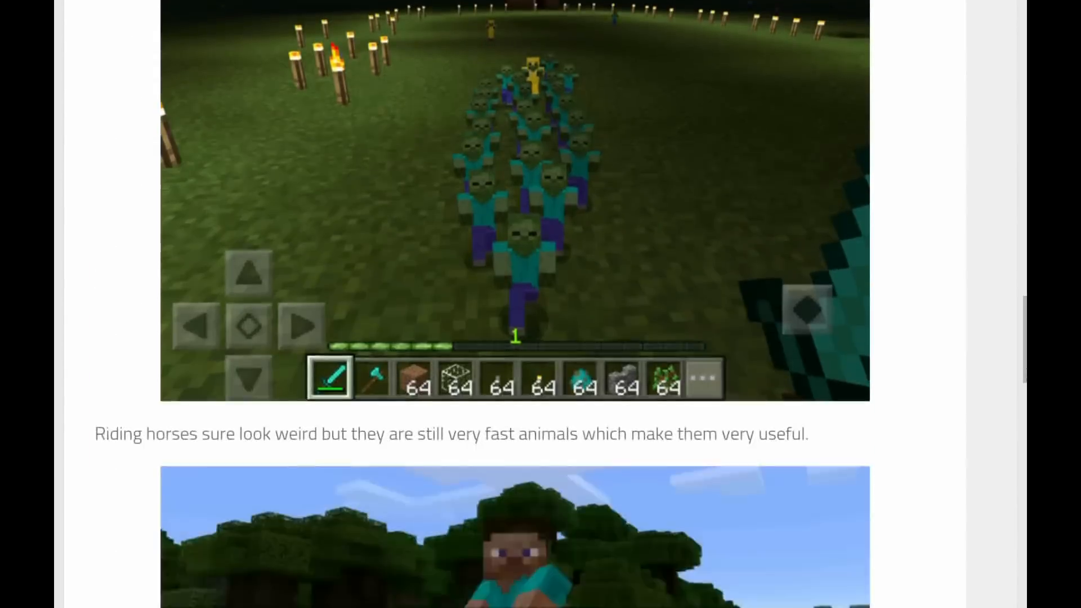
scroll("down", 3)
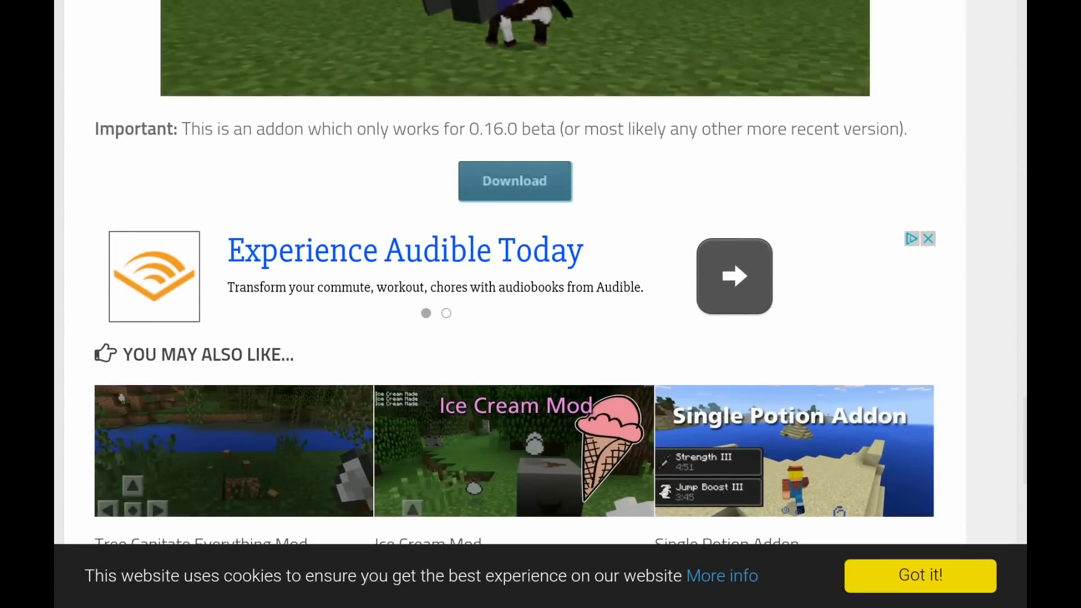
Step: Follow the link to MediaFire and download the Ant World zip (108.08 KB)
left_click(514, 181)
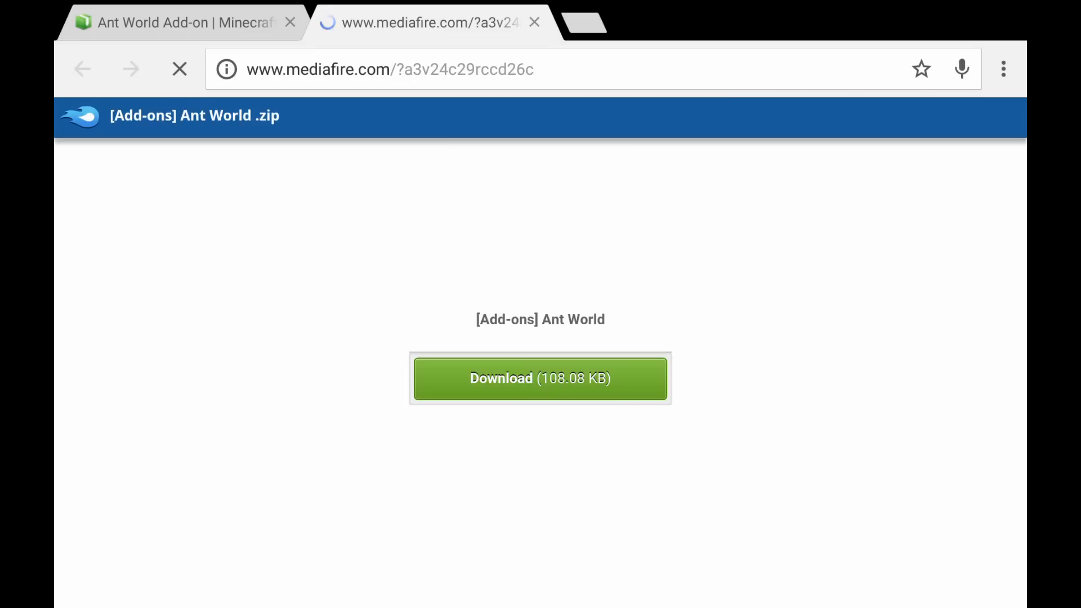
left_click(539, 379)
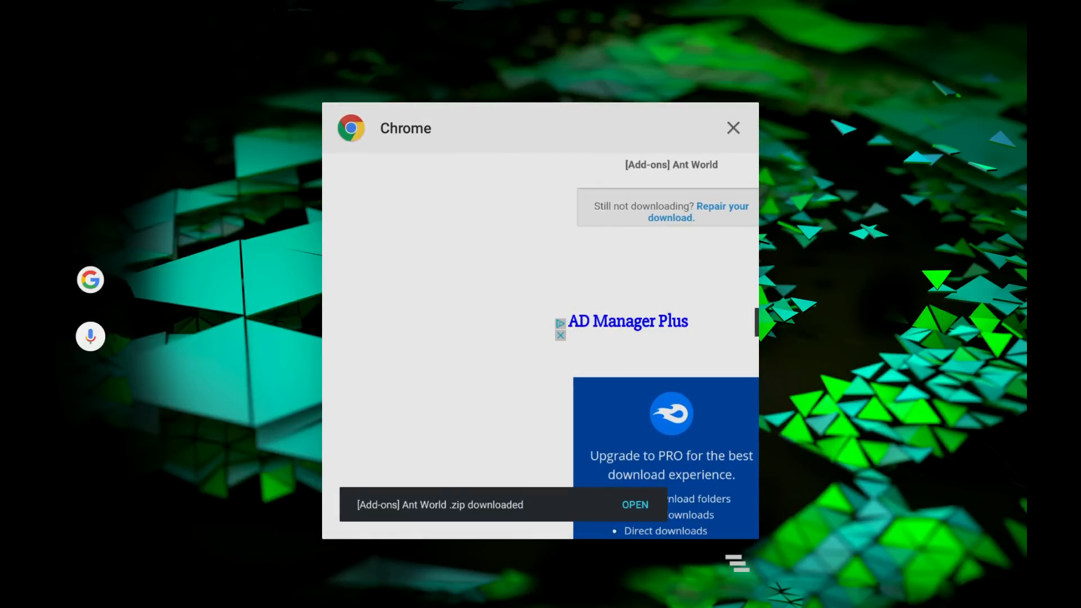
Step: Switch to ASTRO, go up to Internal storage and open games/com.mojang with the zip held for copying
left_click(733, 127)
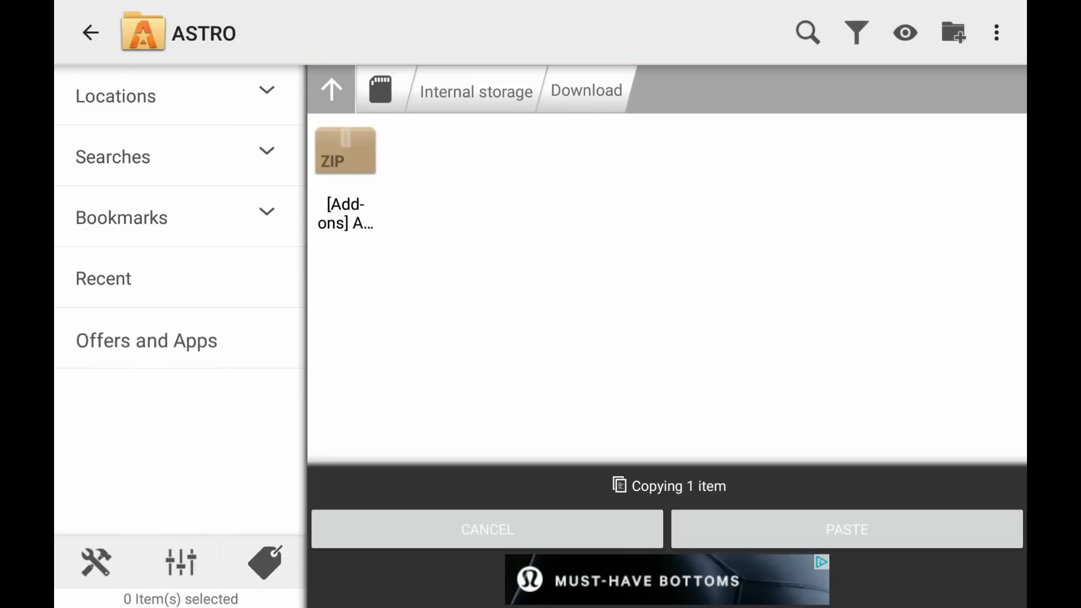
left_click(475, 91)
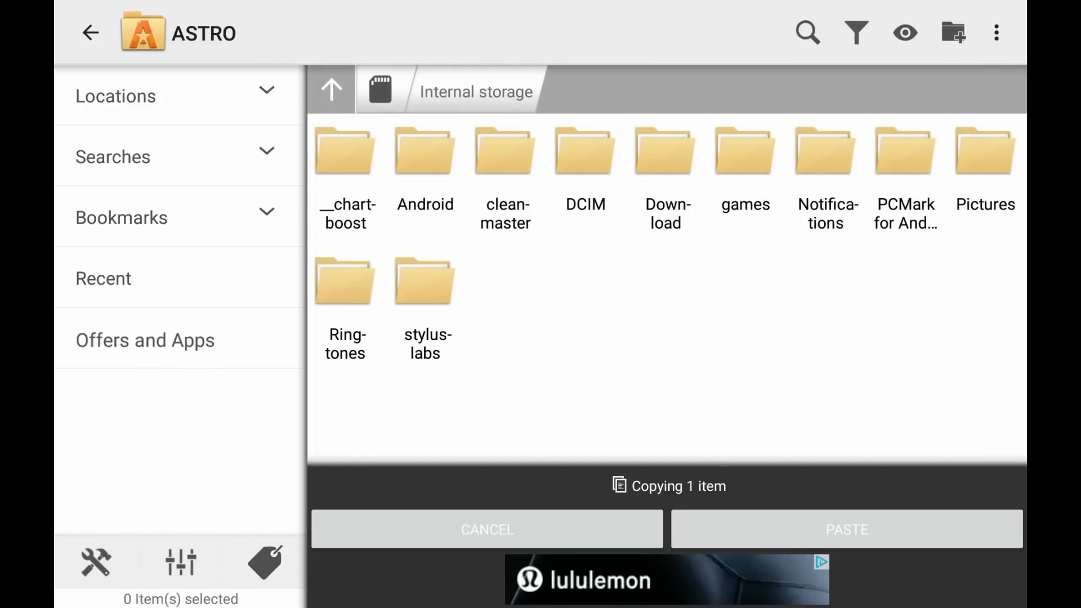
double_click(746, 152)
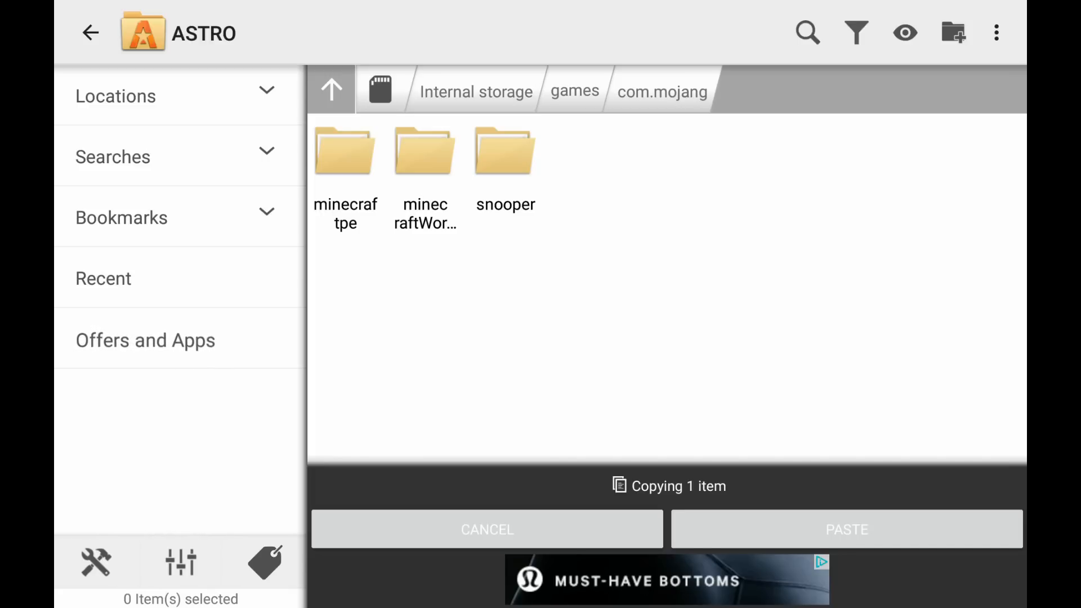
Step: Create a new folder named resource_packs inside com.mojang
left_click(953, 33)
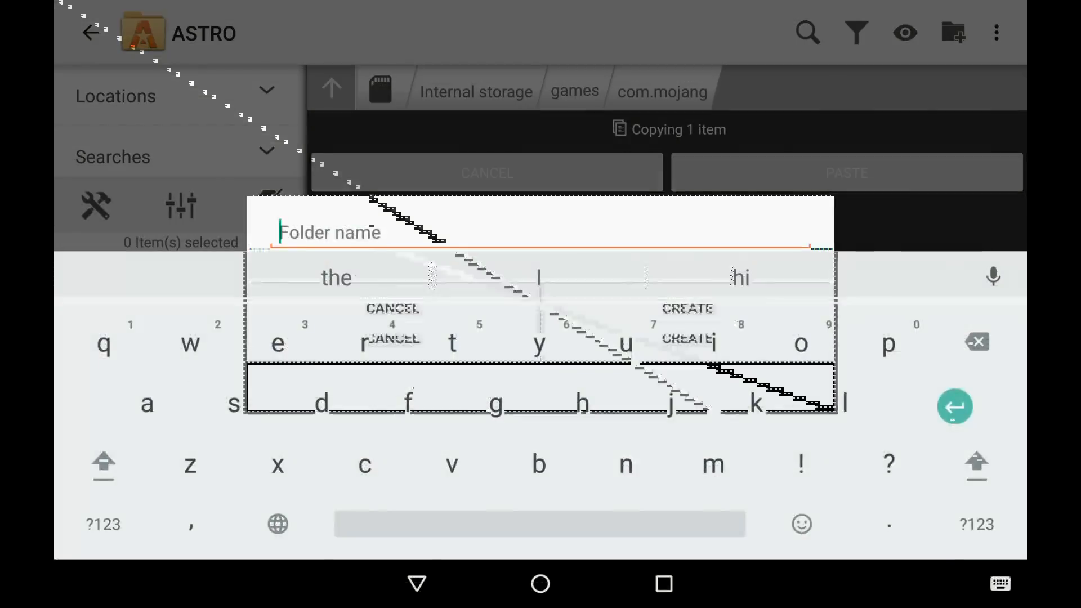
type("resource_")
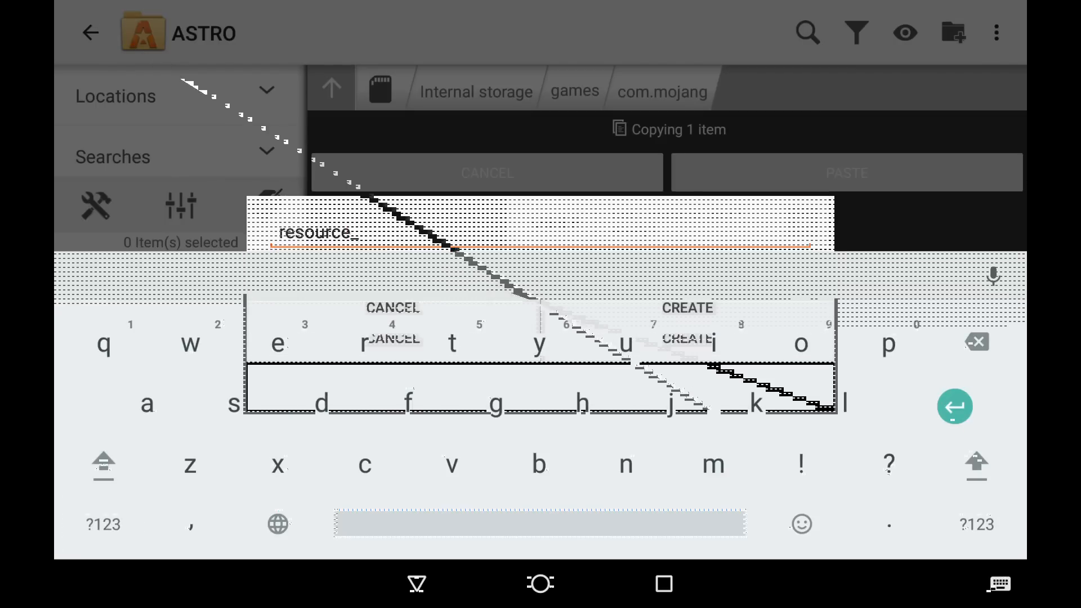
type("packs")
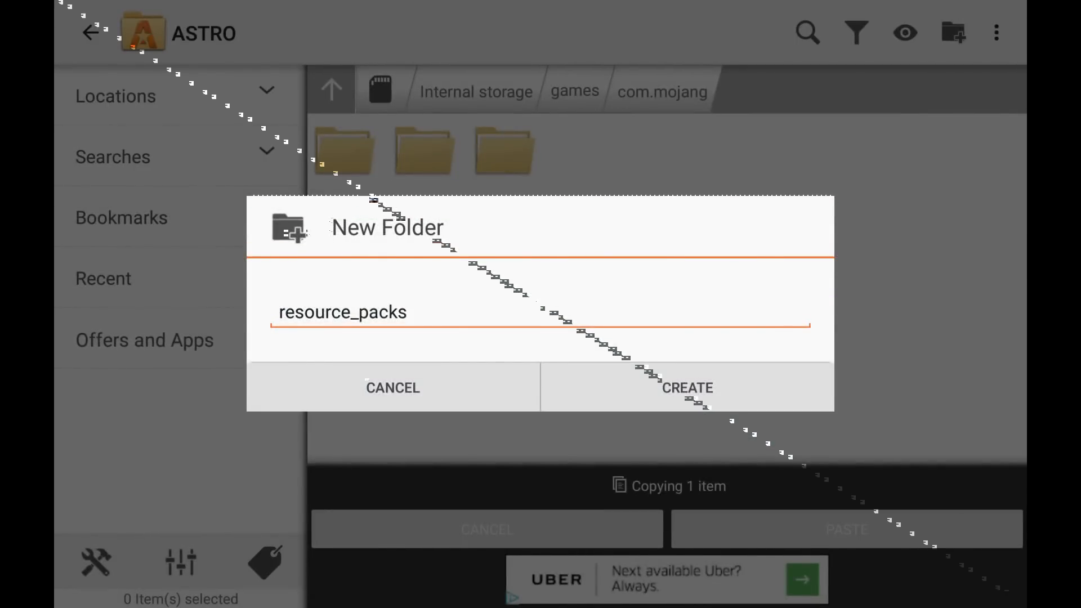
left_click(687, 387)
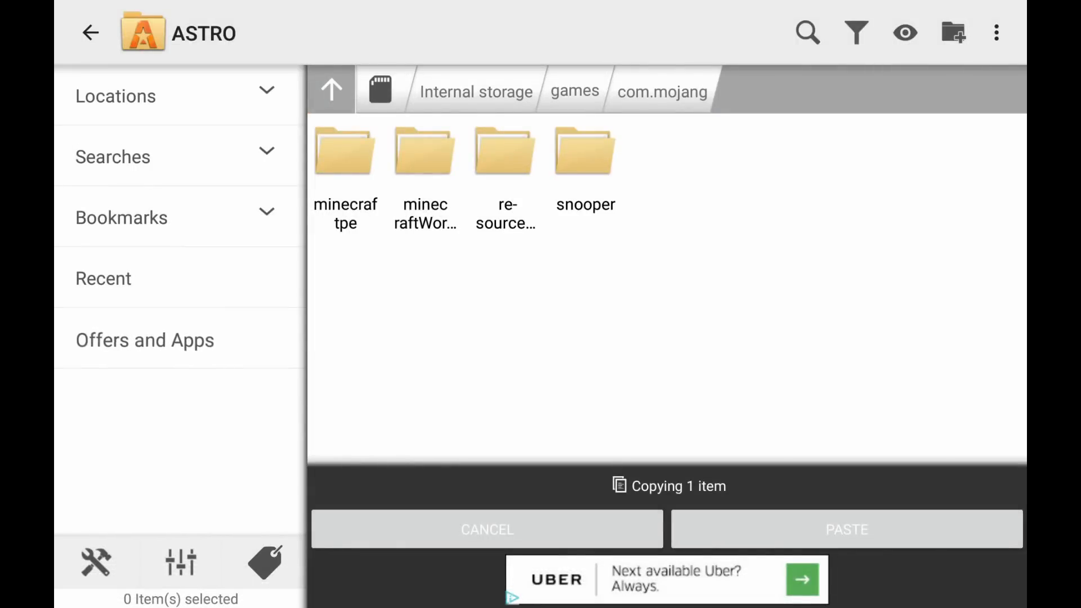
Step: Paste the Ant World zip into resource_packs and extract it into an Ant World folder
left_click(504, 152)
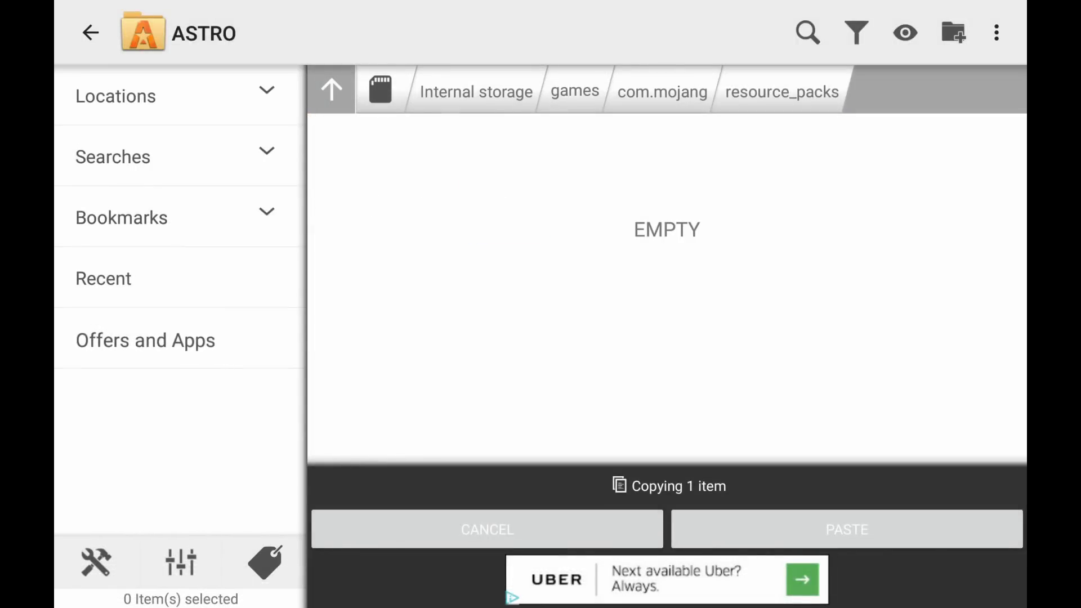
left_click(846, 529)
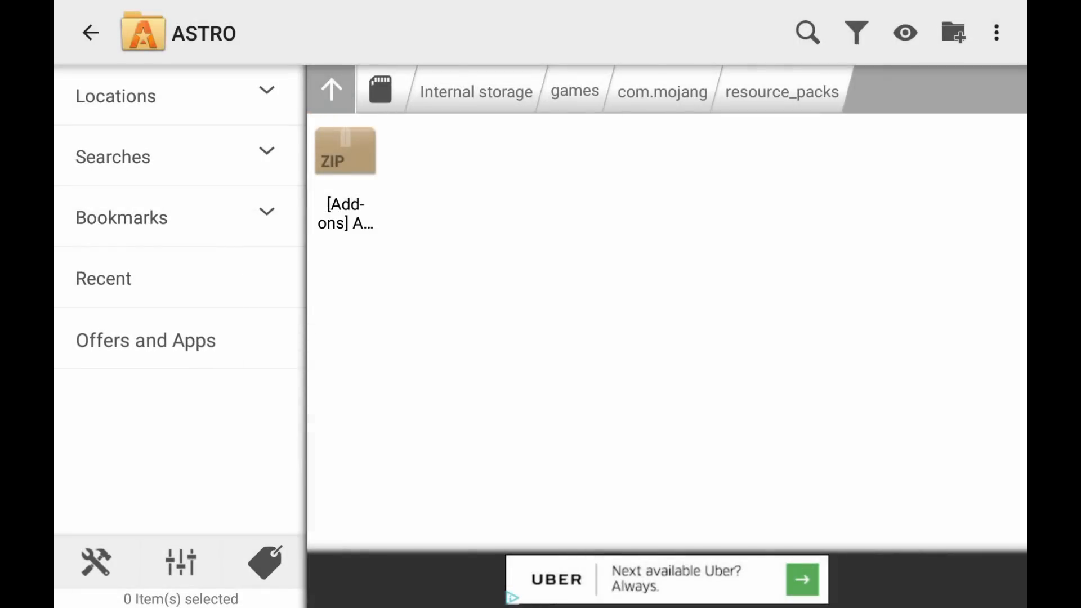
left_click(345, 150)
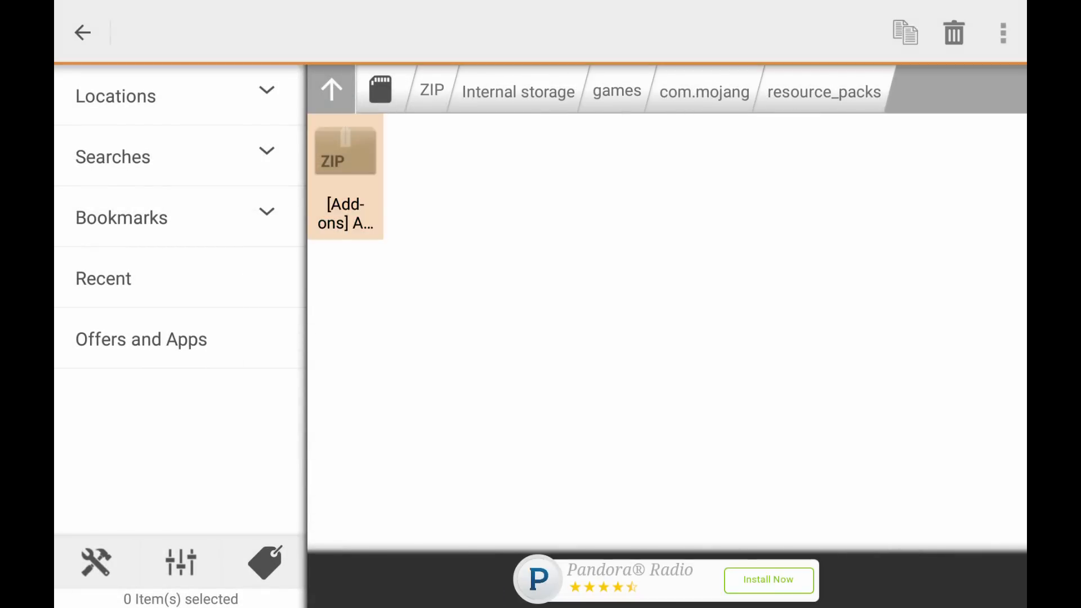
left_click(1002, 33)
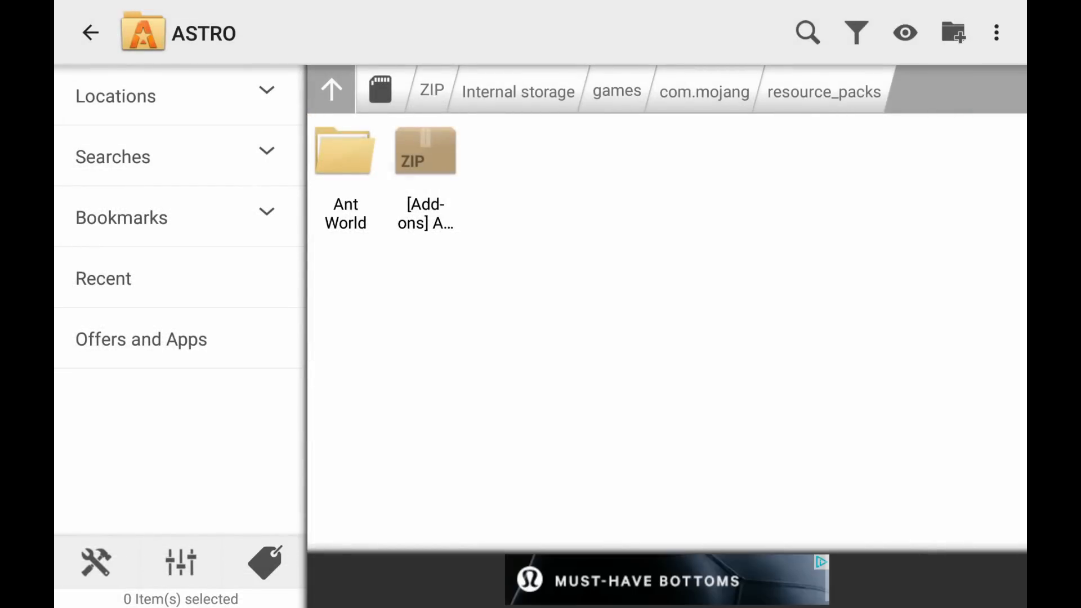
left_click(425, 150)
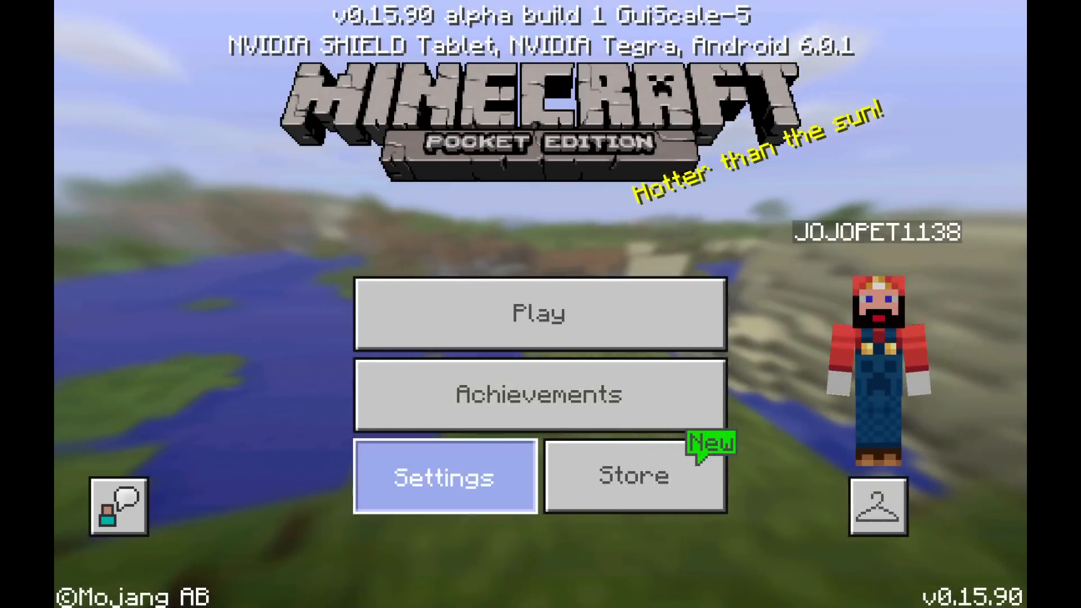
Step: Open Minecraft Pocket Edition's settings from the main menu
left_click(445, 477)
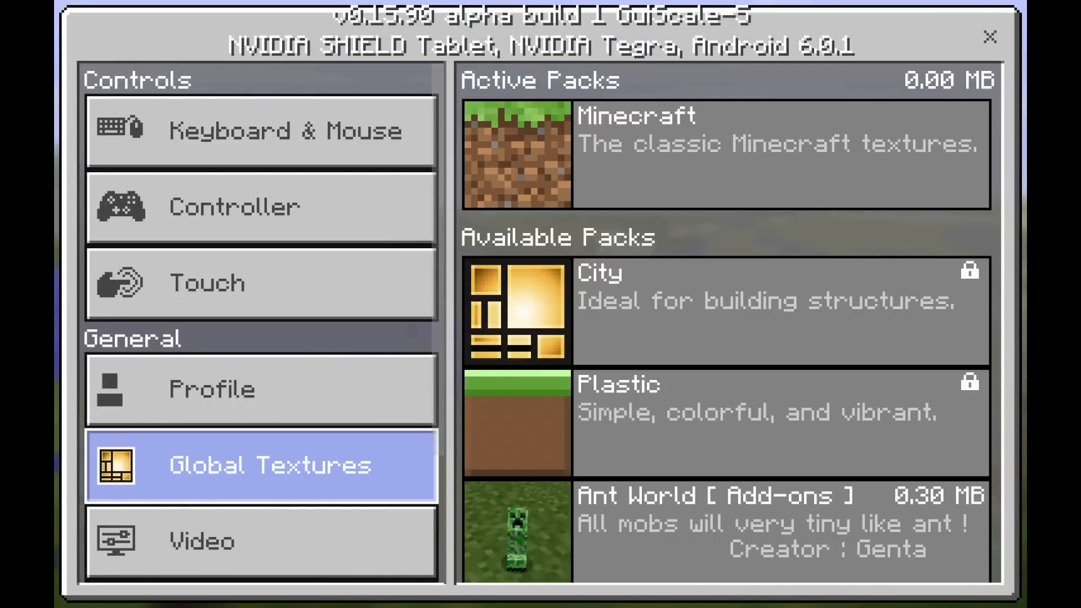
Step: Activate the Ant World pack in Global Textures and load a world with tiny horses
scroll("down", 3)
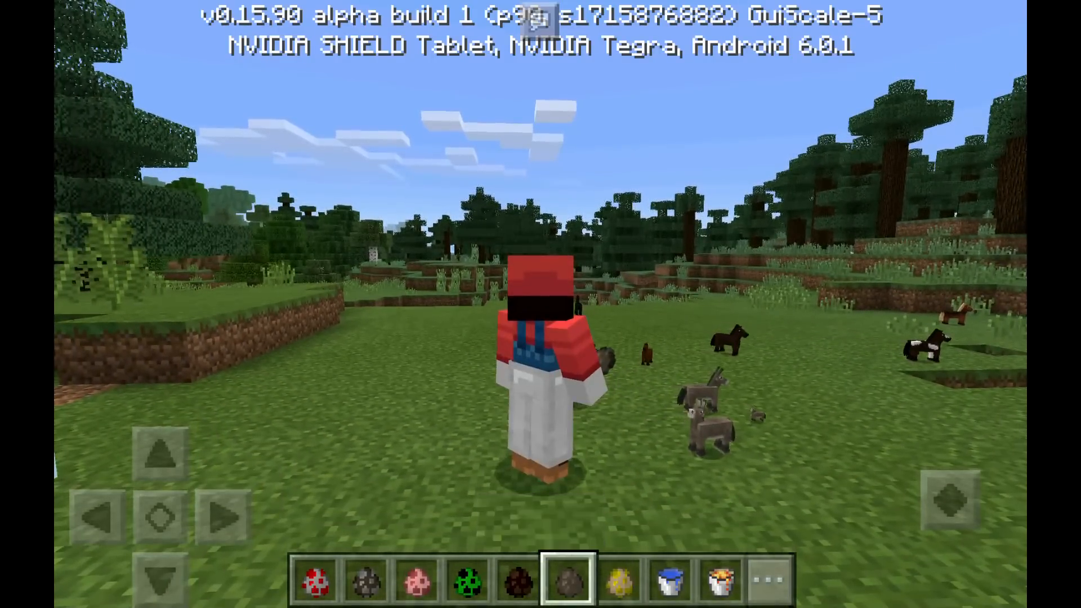
Step: Spawn tiny creepers, pigs, cows and chickens using the hotbar spawn eggs
left_click(516, 579)
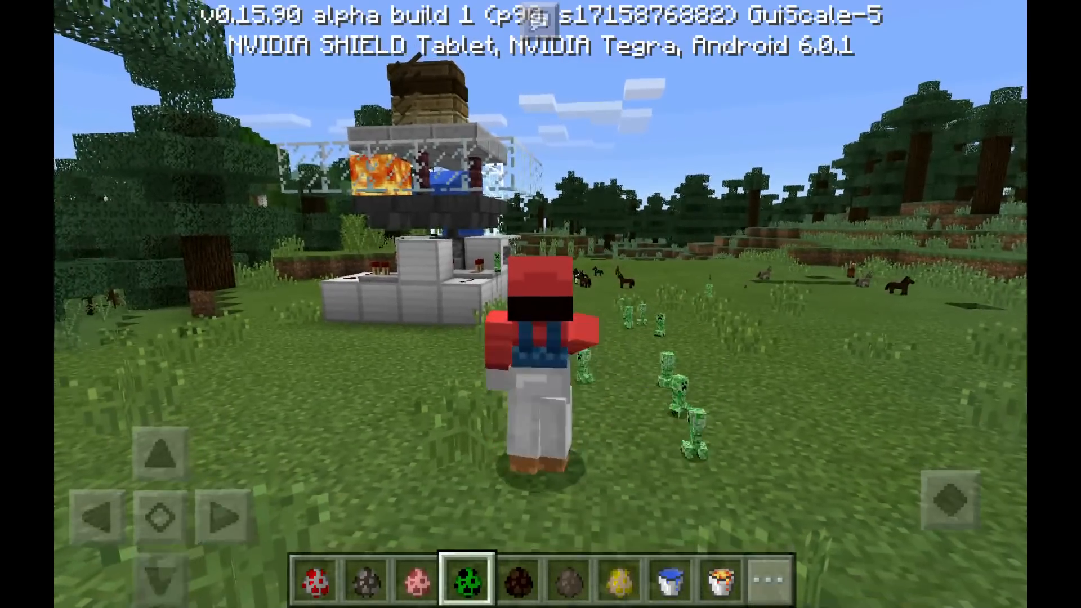
left_click(414, 578)
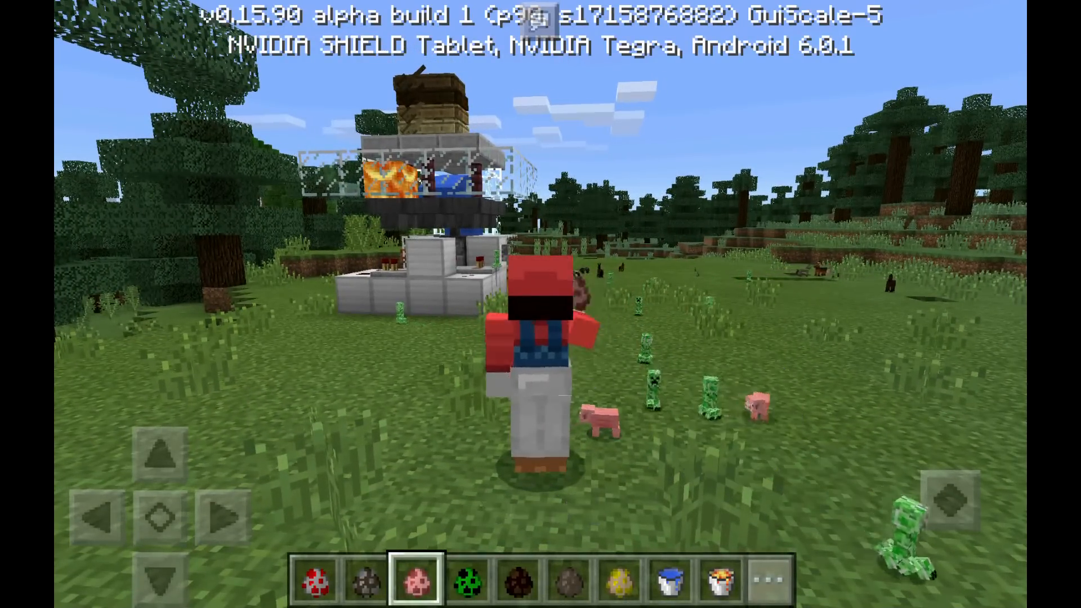
left_click(365, 579)
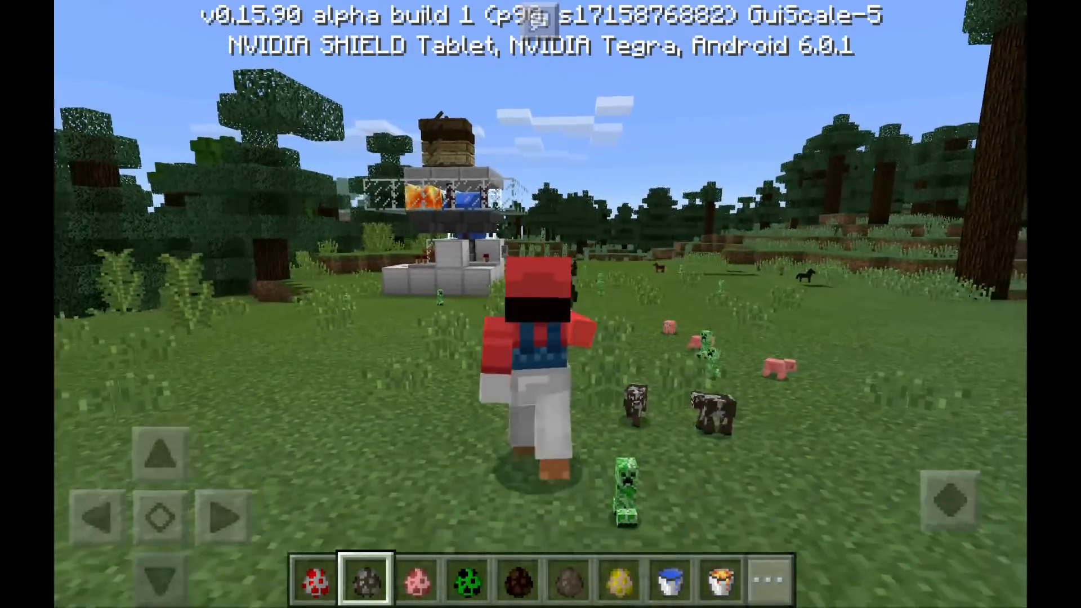
left_click(315, 578)
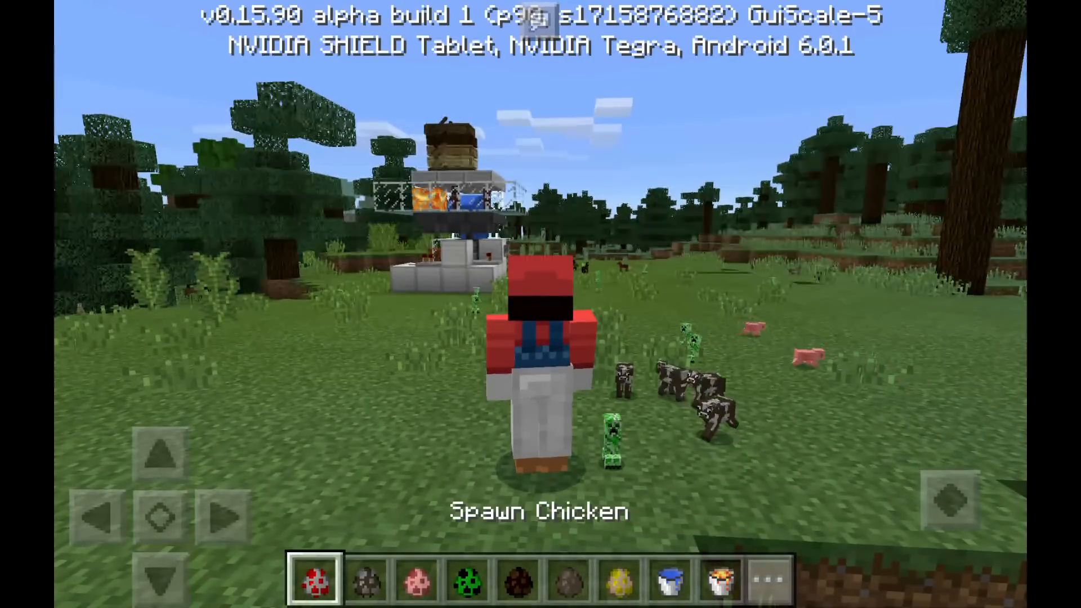